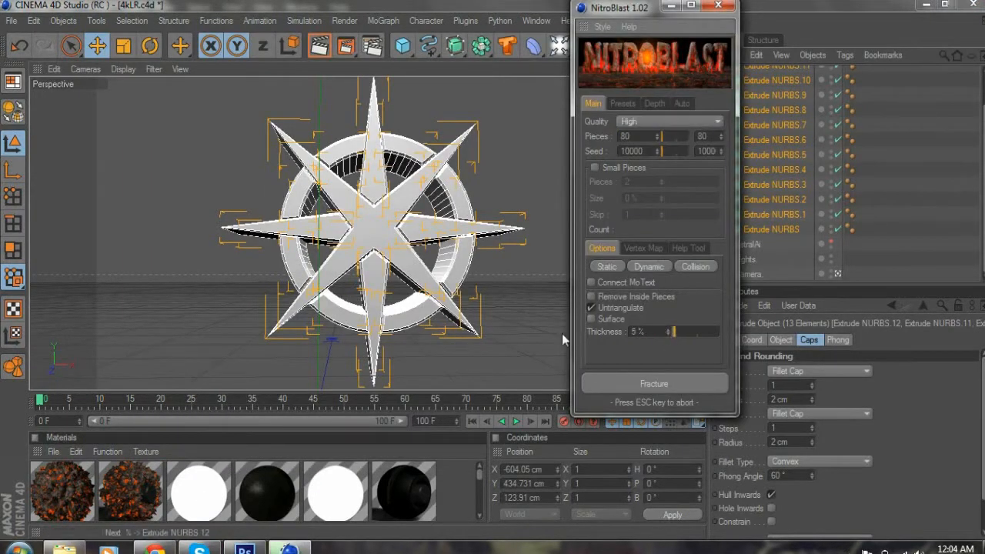
Fracture the selected star into 10000 pieces with the NitroBlast plugin.
click(652, 383)
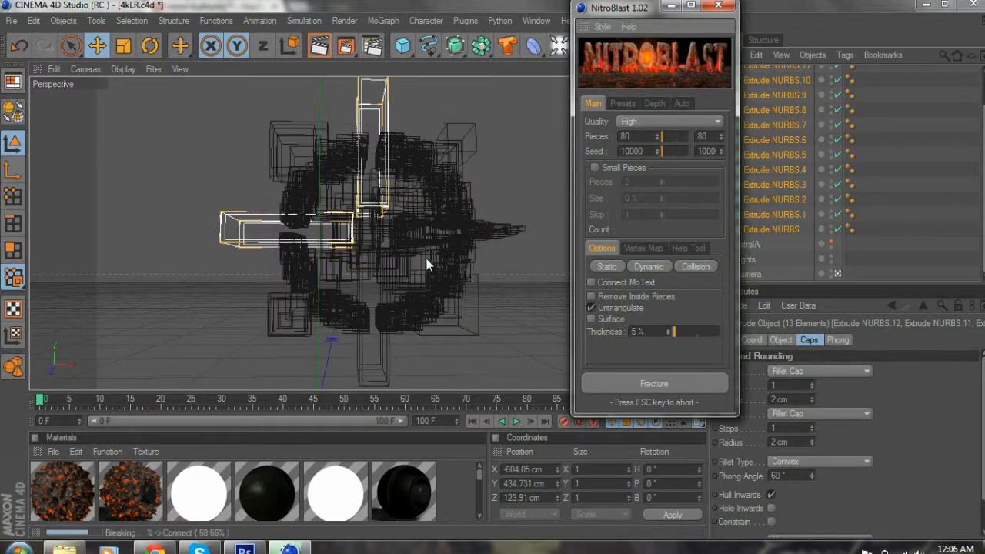
Close NitroBlast and group the pieces under a Fracture object with atom arrays and blue materials.
click(654, 383)
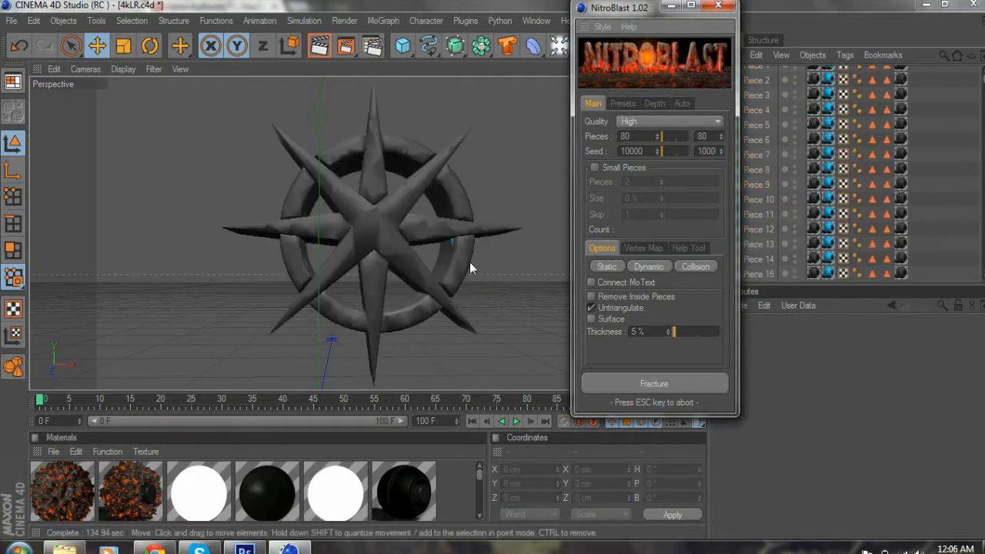
click(654, 383)
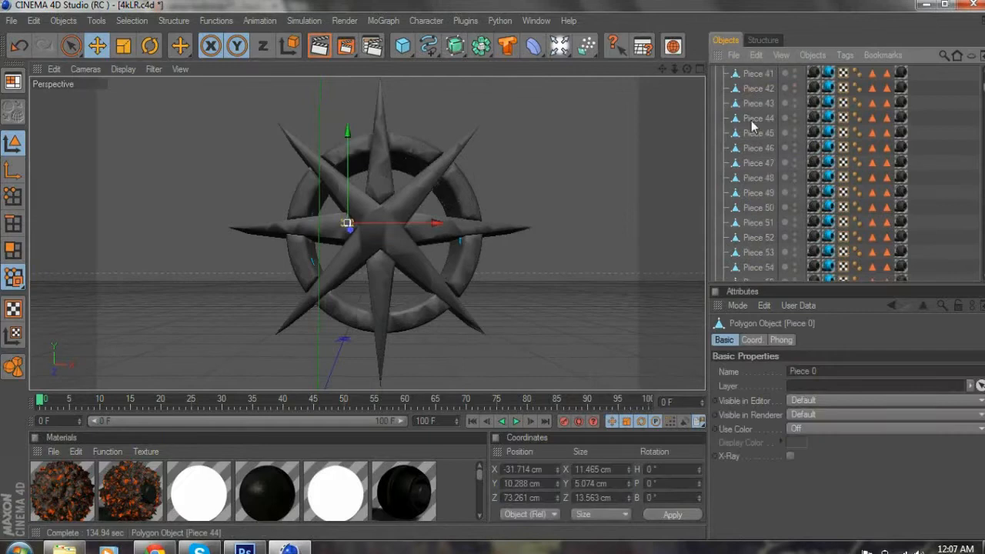
scroll(up, 3)
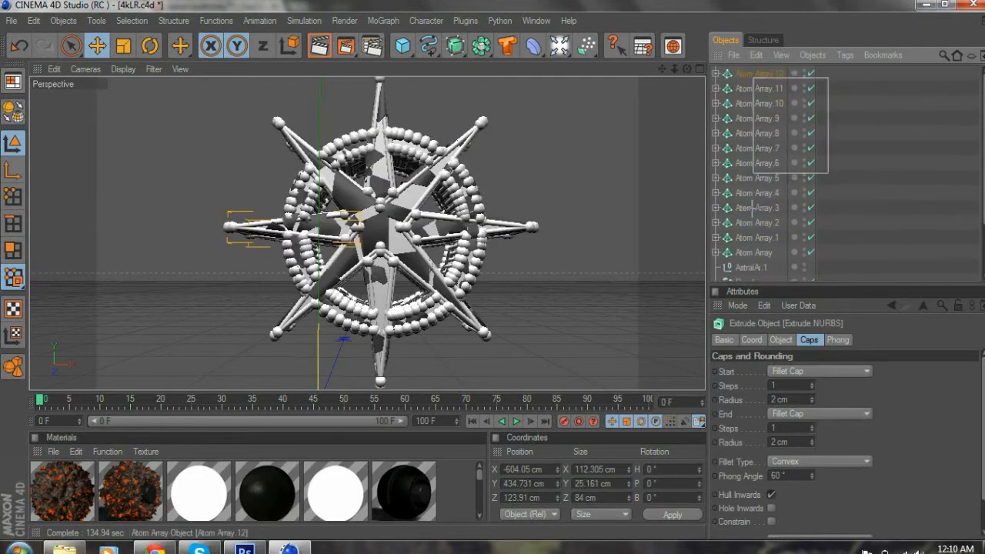
click(822, 74)
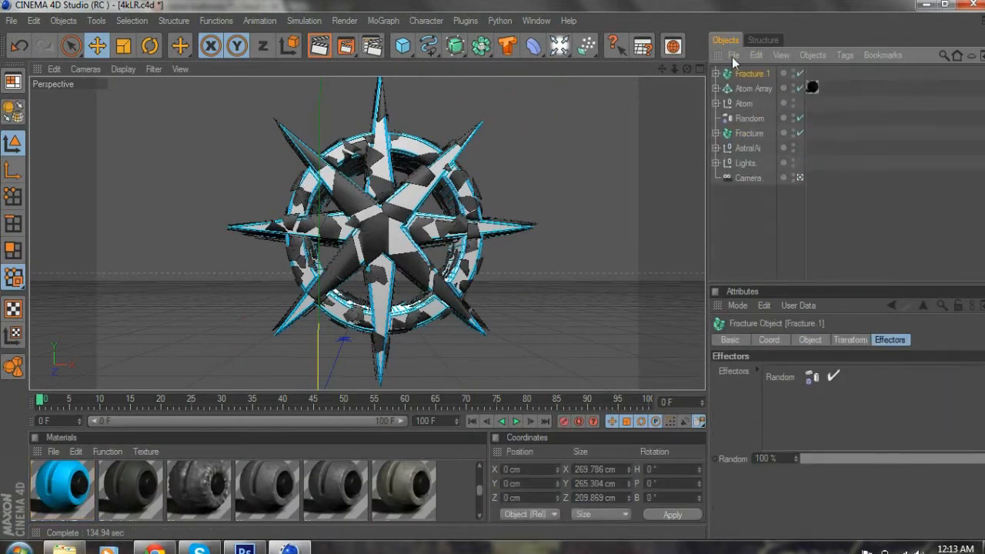
Select Fracture 1 and bring up the MoGraph Effector submenu.
click(752, 74)
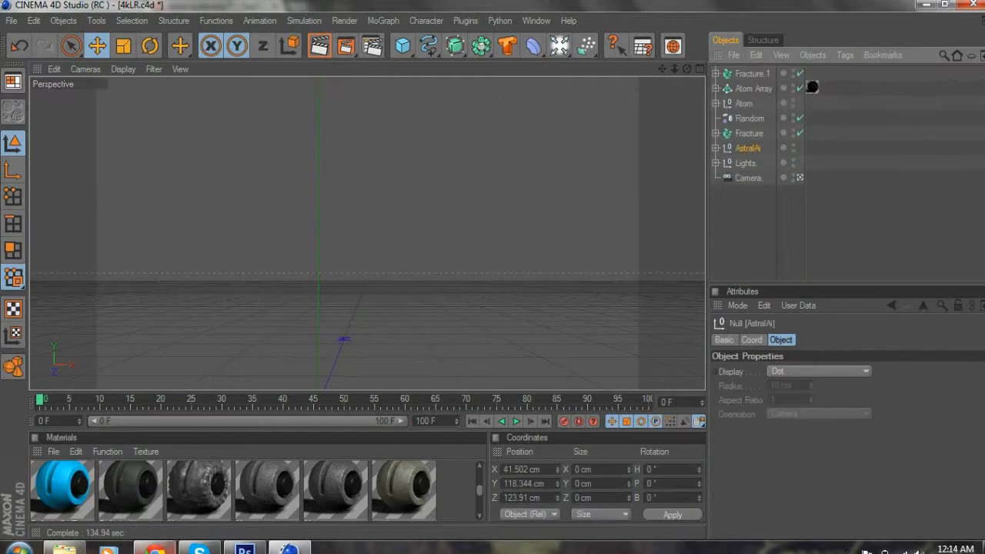
click(757, 246)
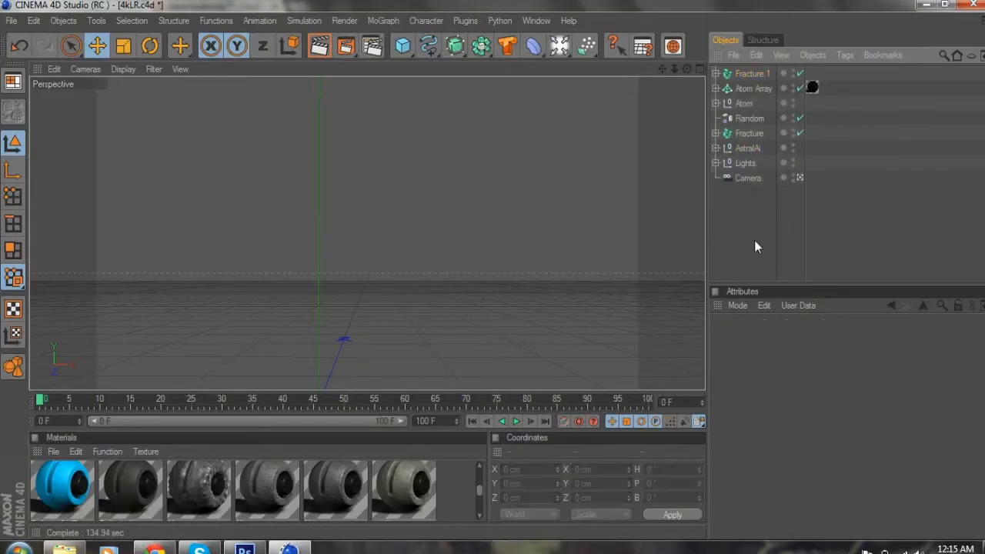
click(748, 147)
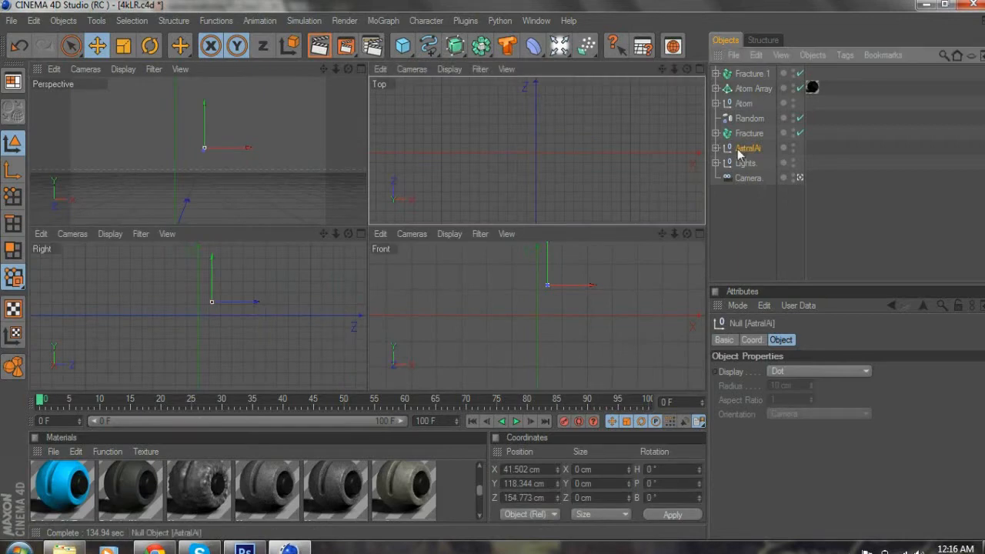
click(751, 63)
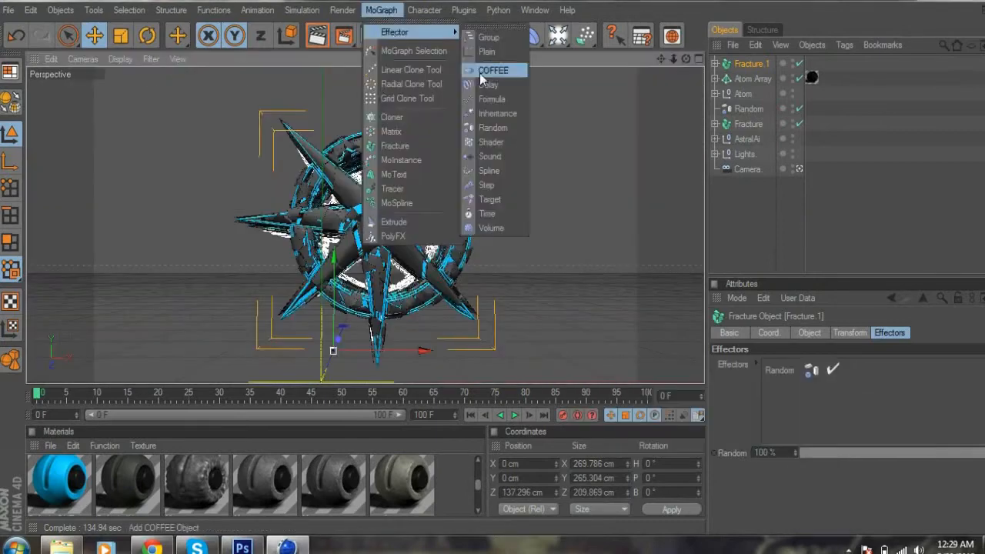
Add a Random effector to scatter the pieces and confirm the render save path.
click(492, 128)
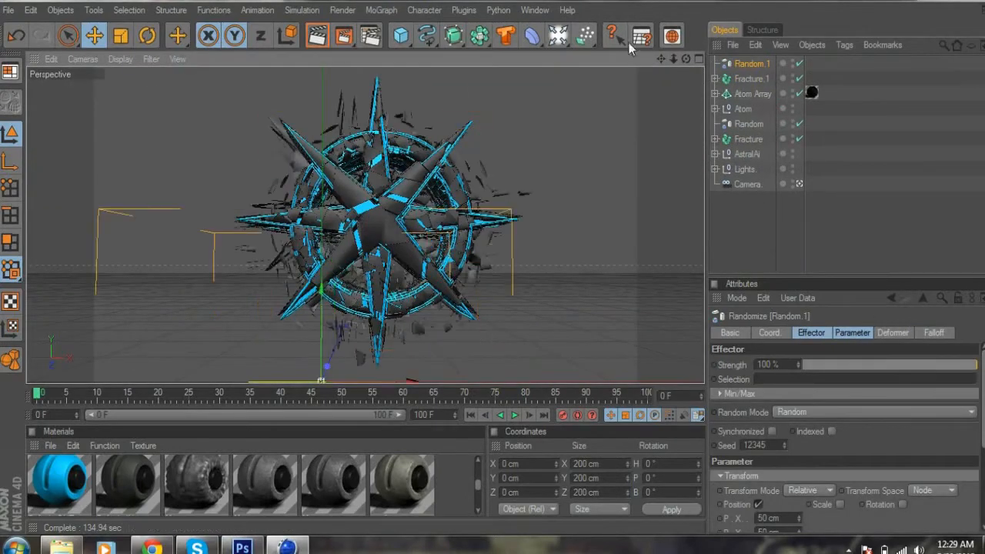
click(147, 546)
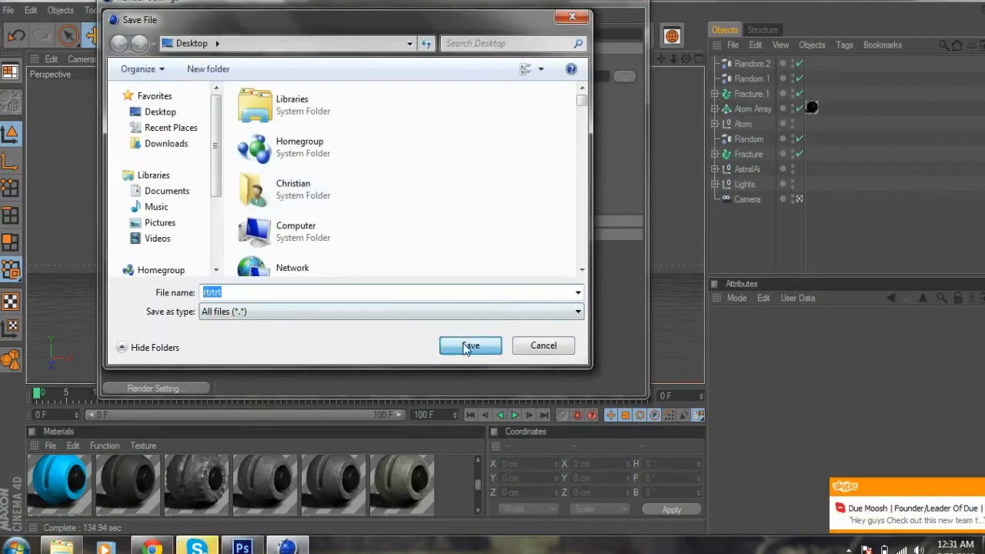
click(471, 345)
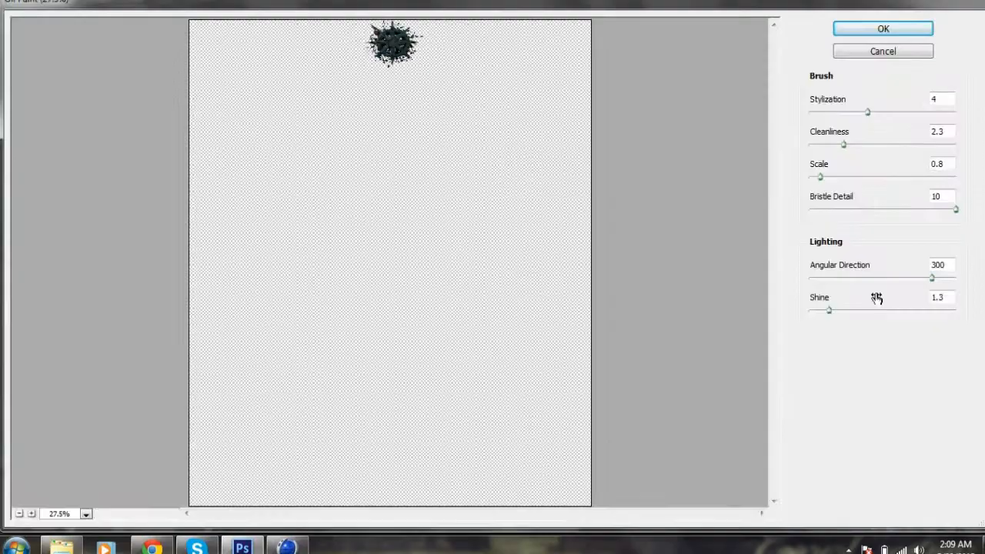
Oil-paint the star render and tint it purple with a Gradient Map adjustment.
click(883, 28)
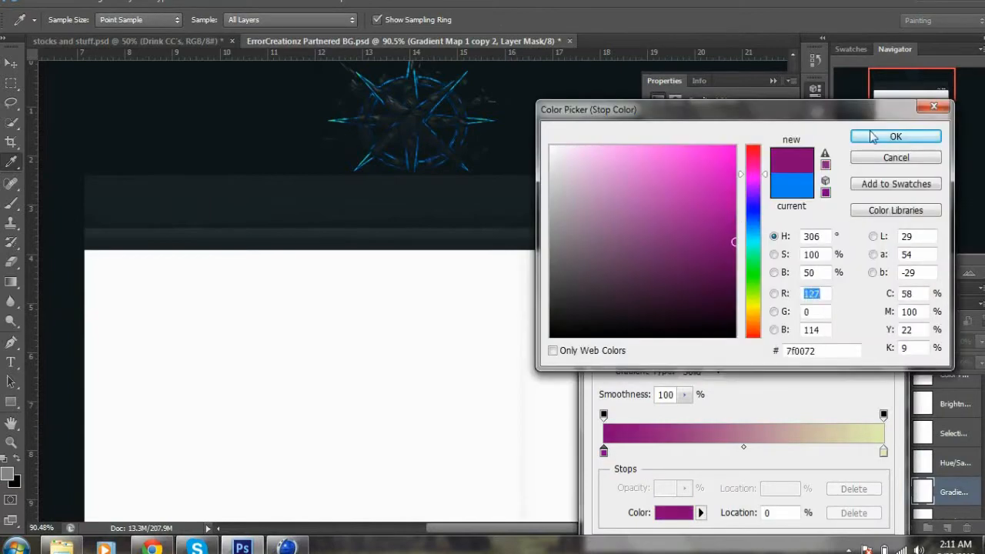
click(895, 136)
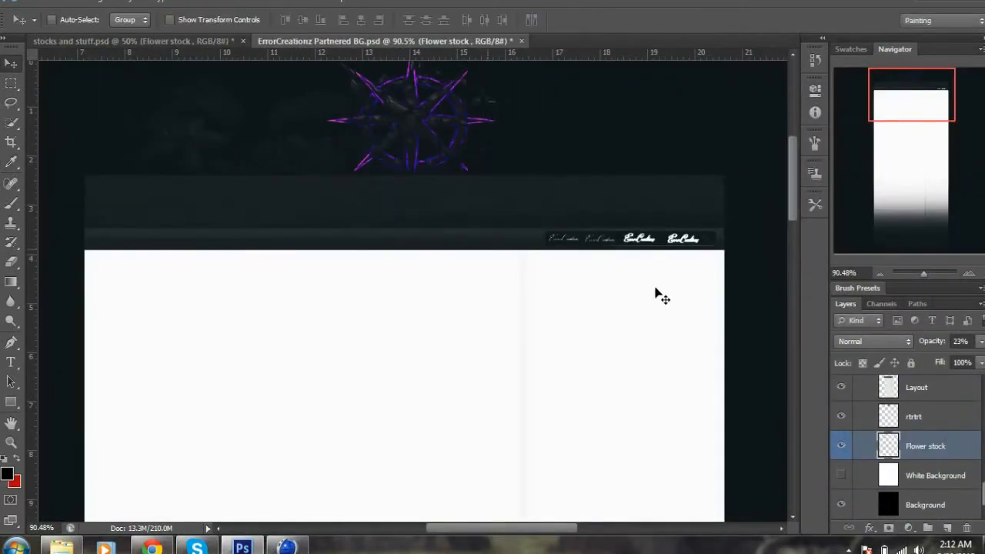
click(369, 40)
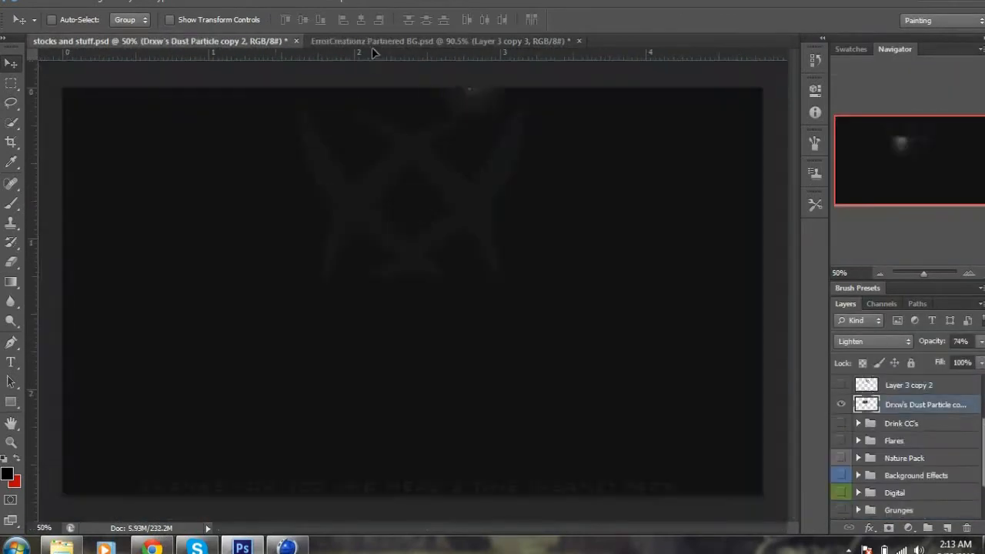
Layer Screen-blended particle stock around the star and start styling the Astral Authority text.
click(446, 40)
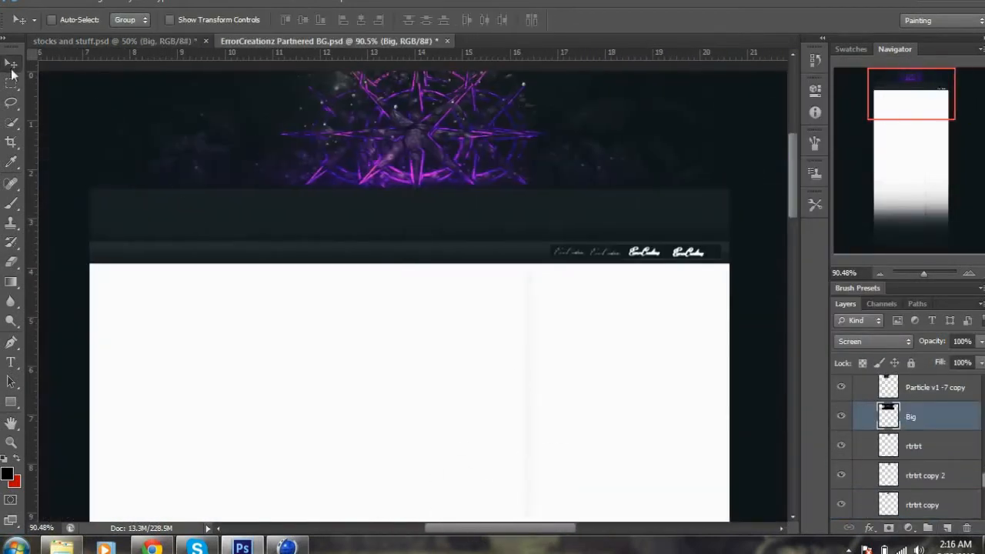
click(873, 341)
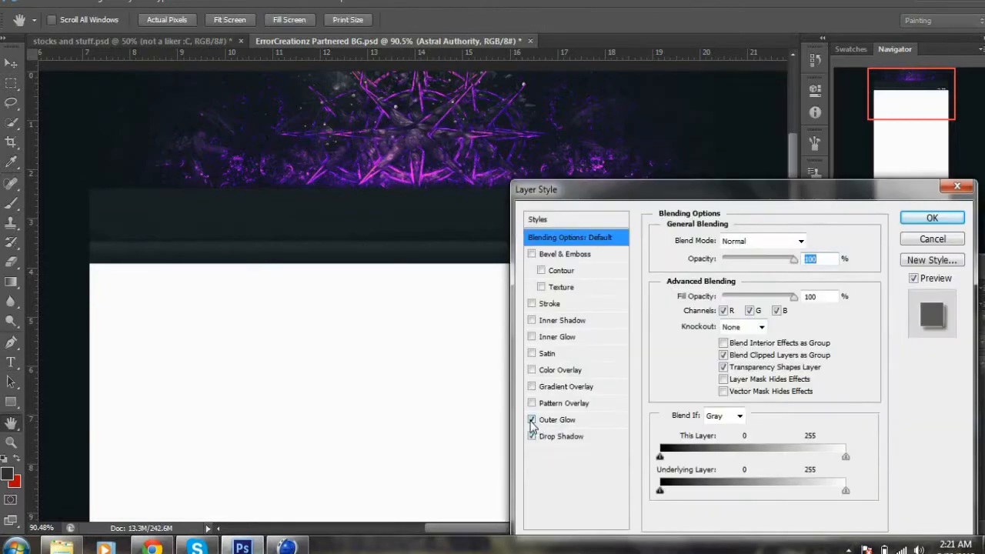
Apply Inner Glow and Drop Shadow to the text and switch to 'Everything in here.psd'.
click(932, 216)
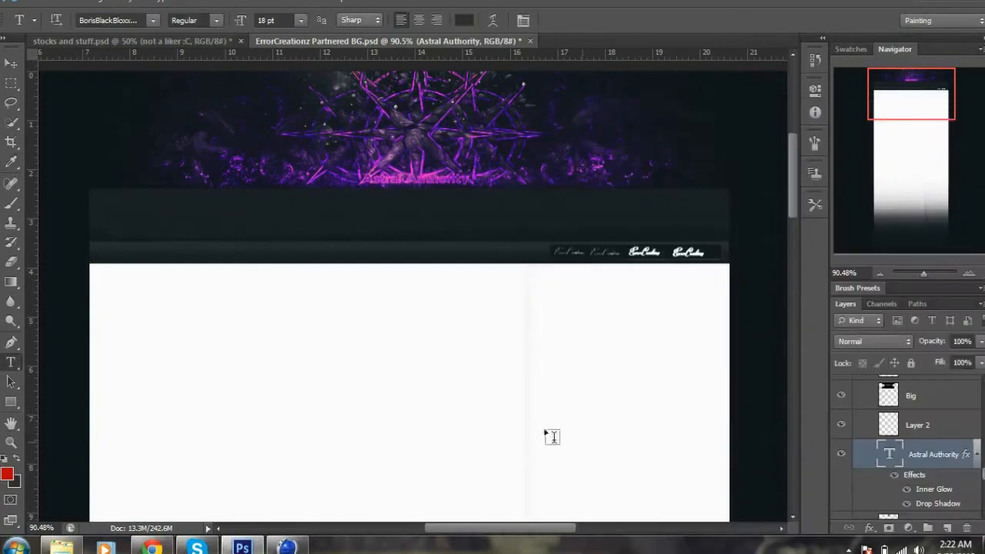
click(120, 20)
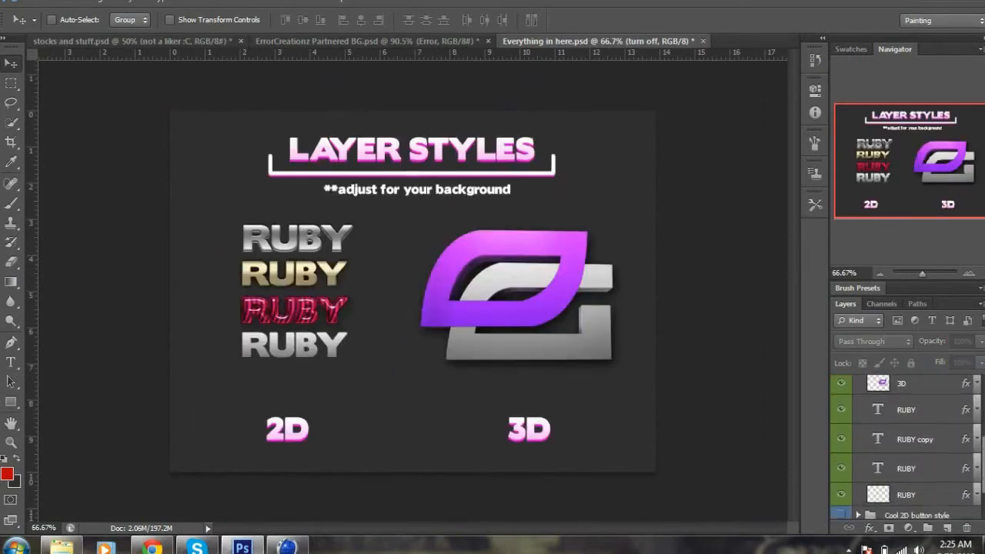
Add partner name text, set a red gradient-map stop, and shift the design's hue to green.
click(369, 40)
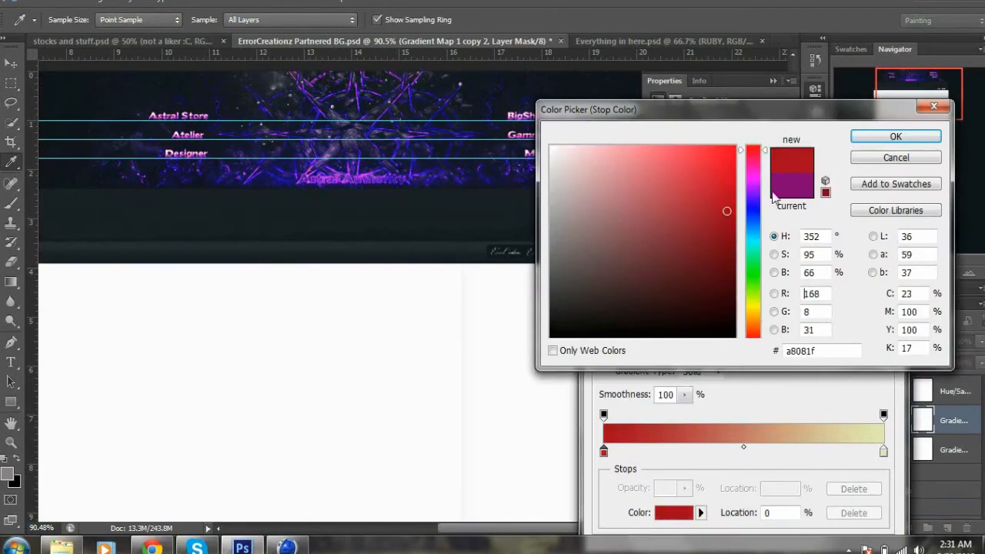
click(895, 135)
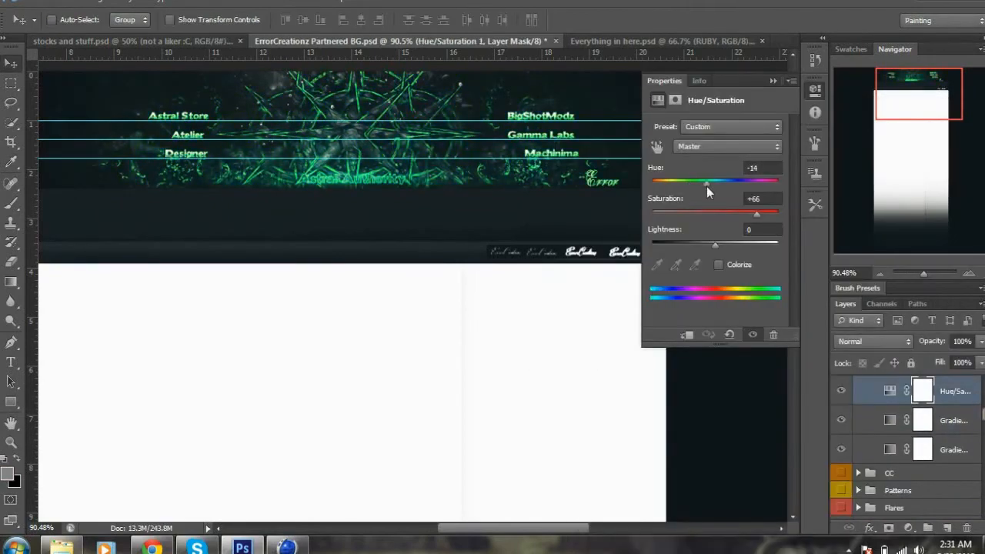
click(951, 420)
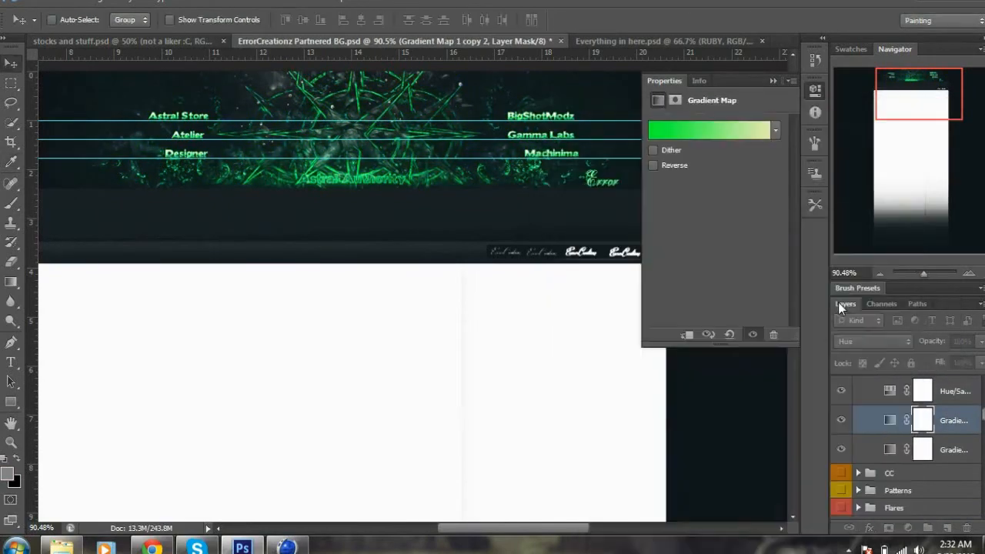